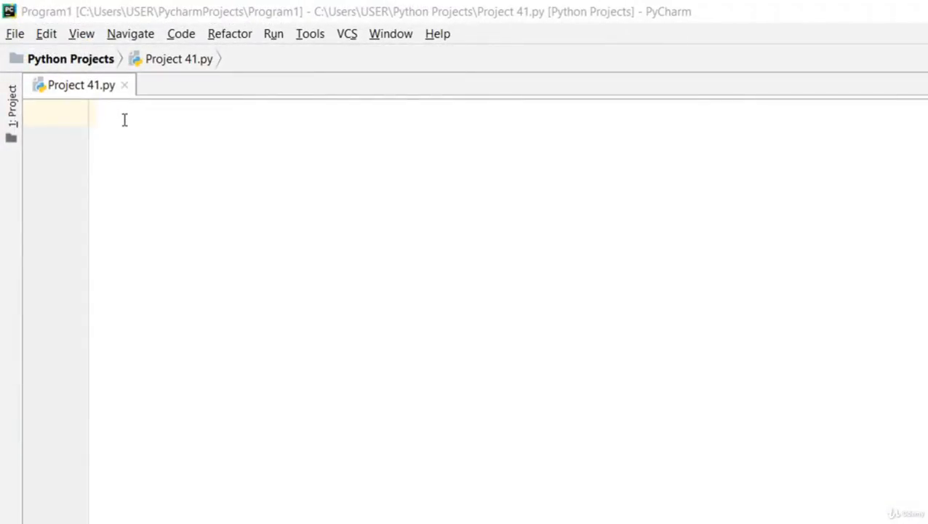
# Step: Write the line 'from random import randint' at the top of the script
pyautogui.write('for')
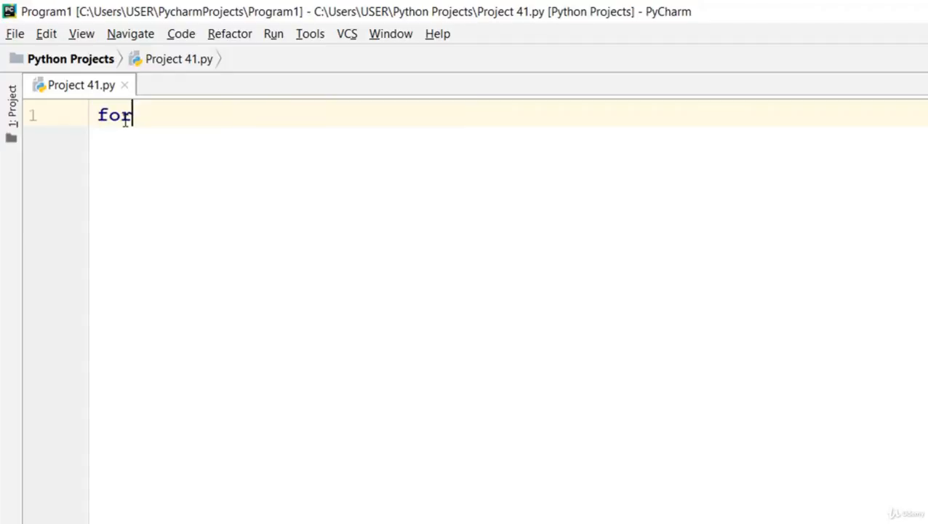
pyautogui.write('from')
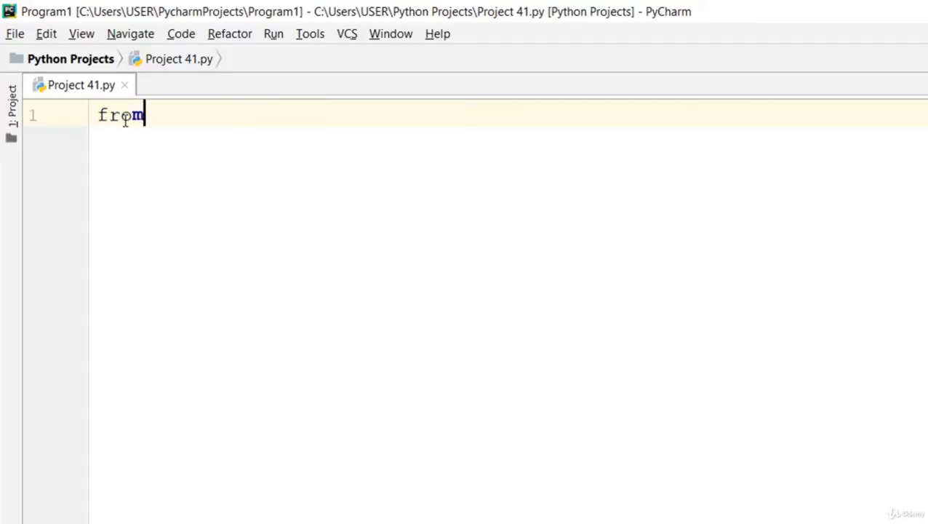
pyautogui.write('ra')
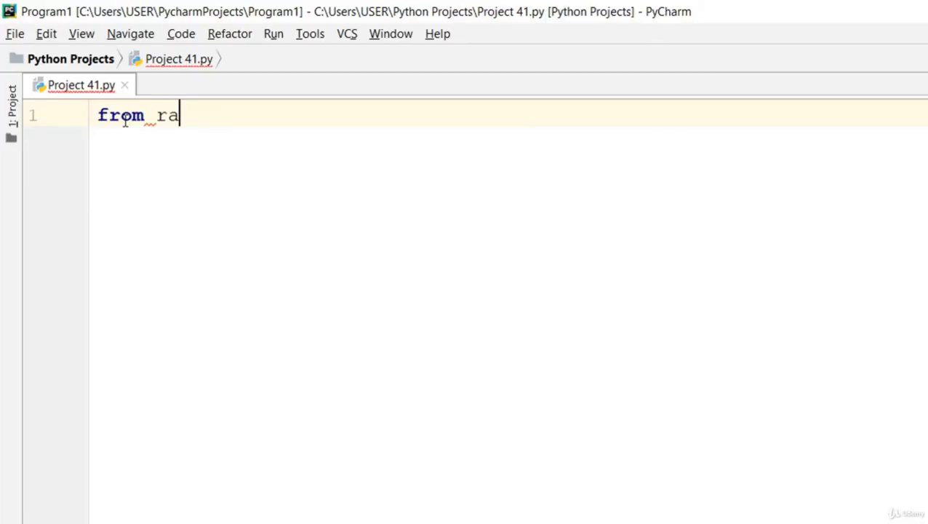
pyautogui.write('ndom impo')
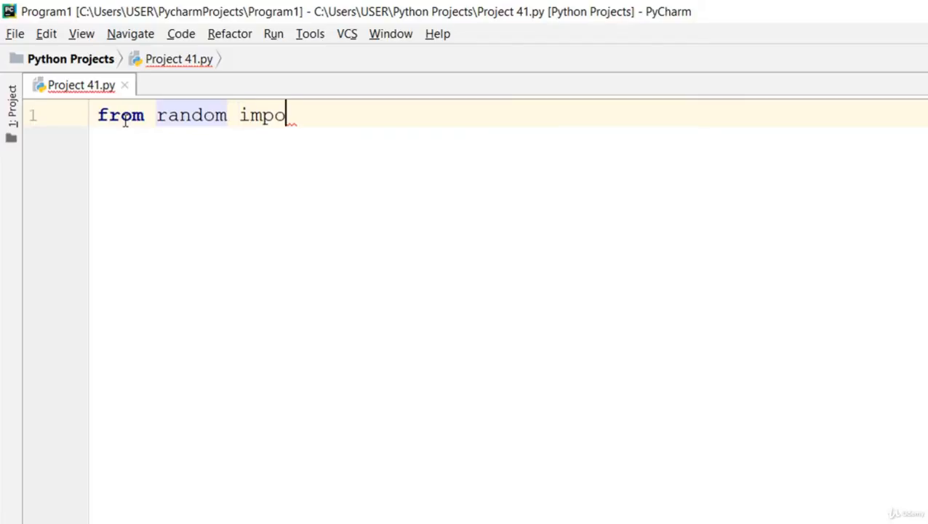
pyautogui.write('rt')
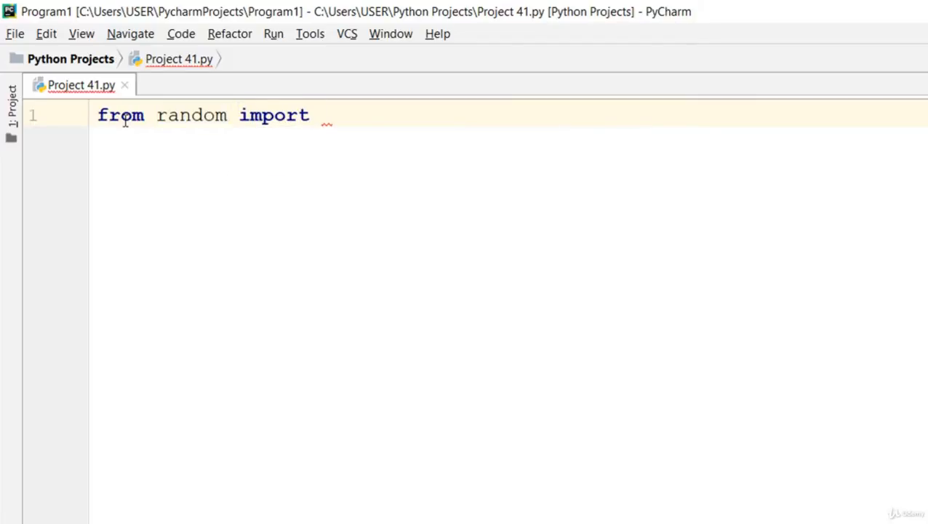
pyautogui.write('ra')
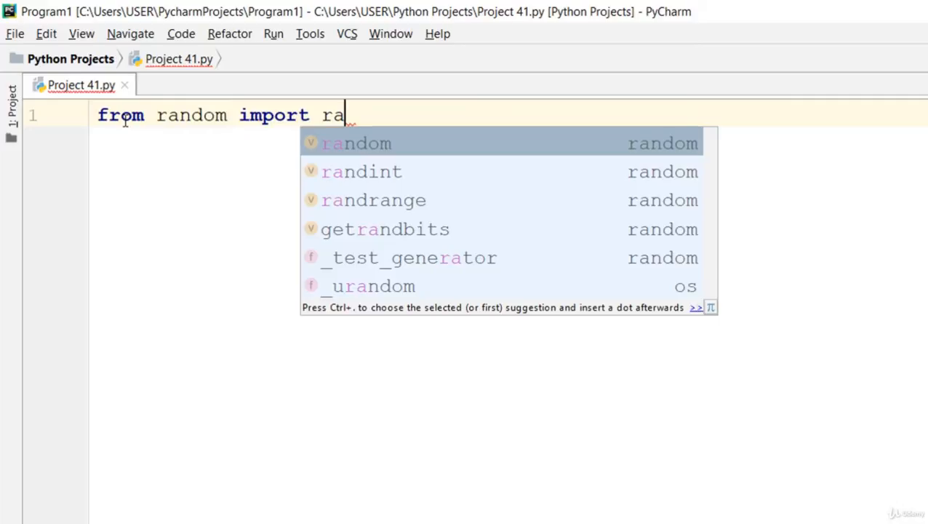
pyautogui.write('ndint')
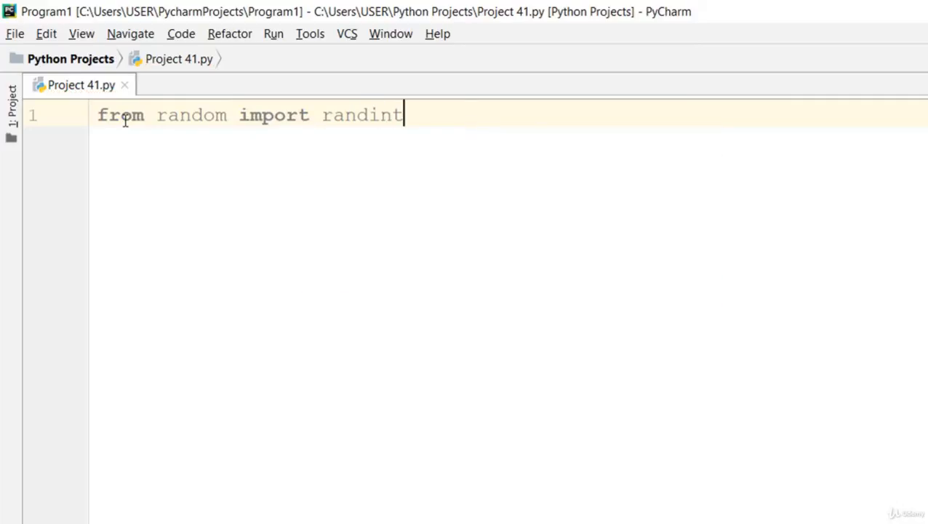
pyautogui.press('enter')
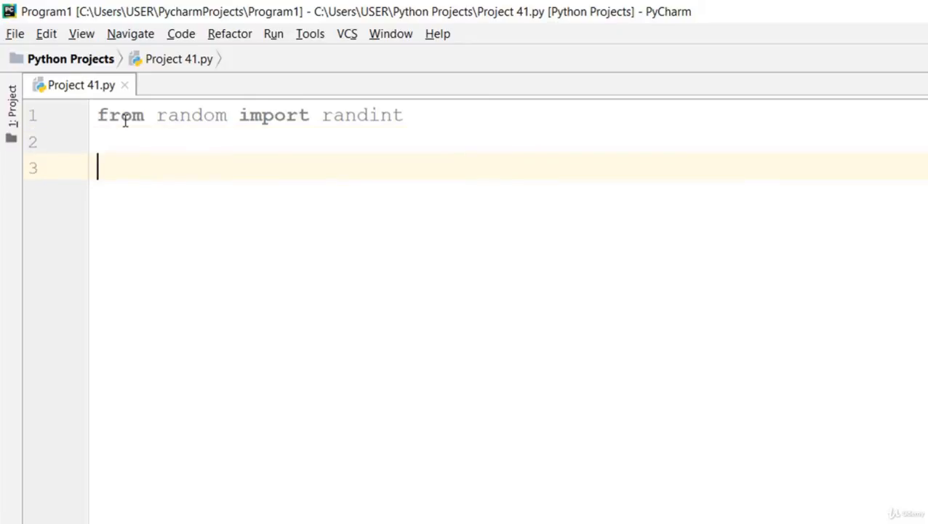
# Step: Add 'x = 20' and 'array = []', then begin the for loop
pyautogui.write('x =')
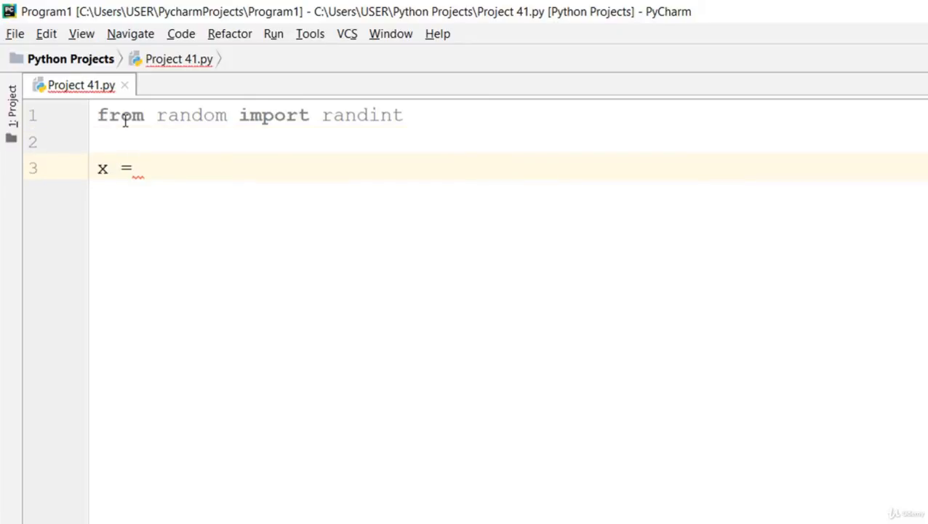
pyautogui.write('20')
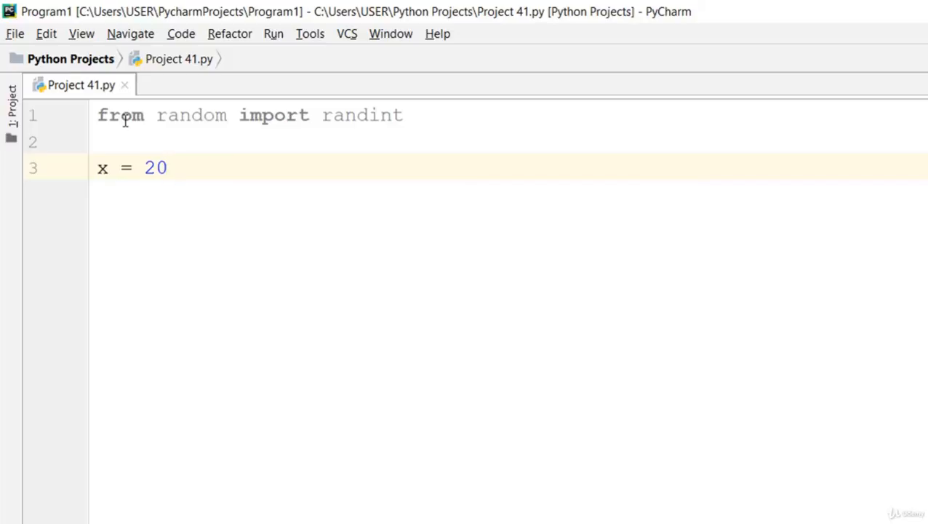
pyautogui.click(166, 167)
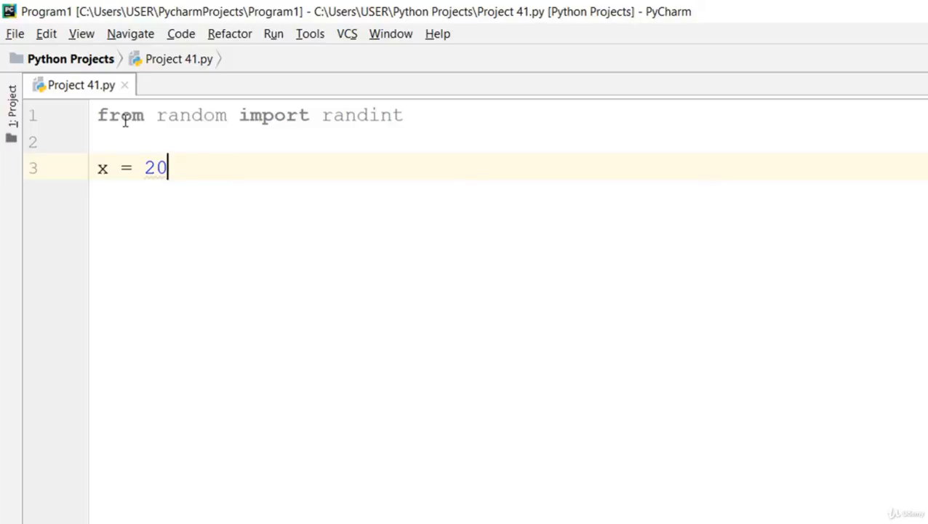
pyautogui.press('enter')
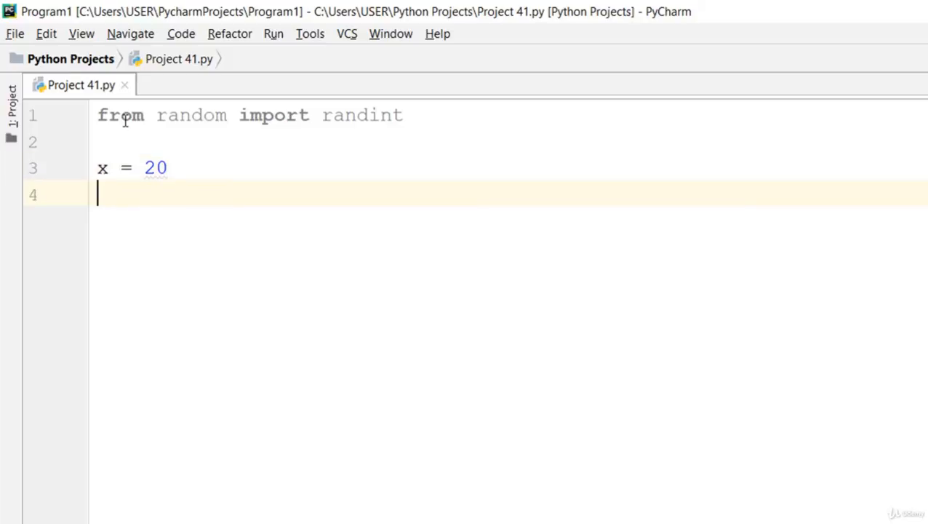
pyautogui.write('array =')
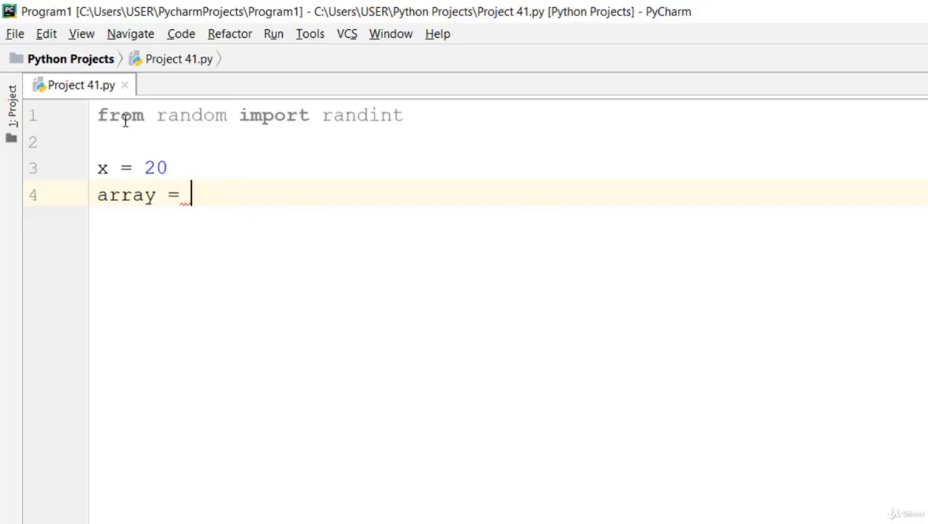
pyautogui.write('[]')
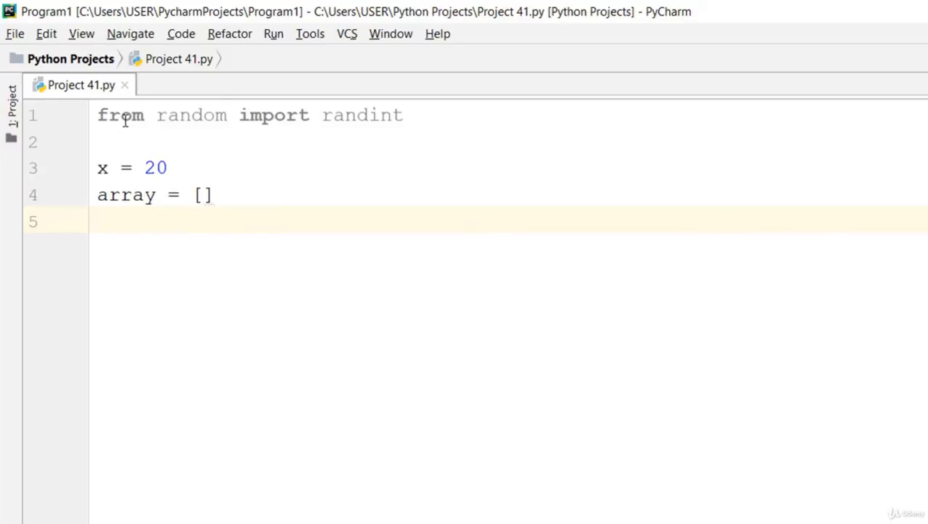
pyautogui.write('for i i')
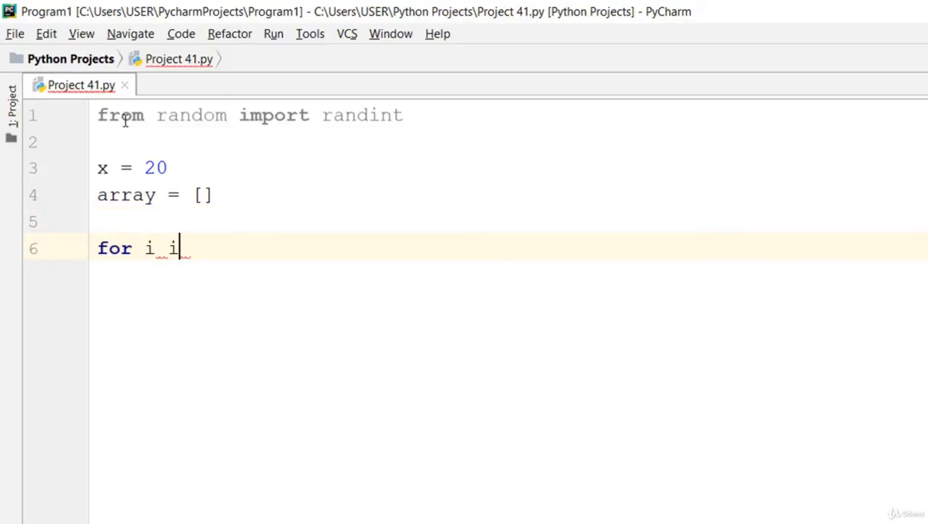
# Step: Complete the loop header as 'for i in range(x):'
pyautogui.write('n range')
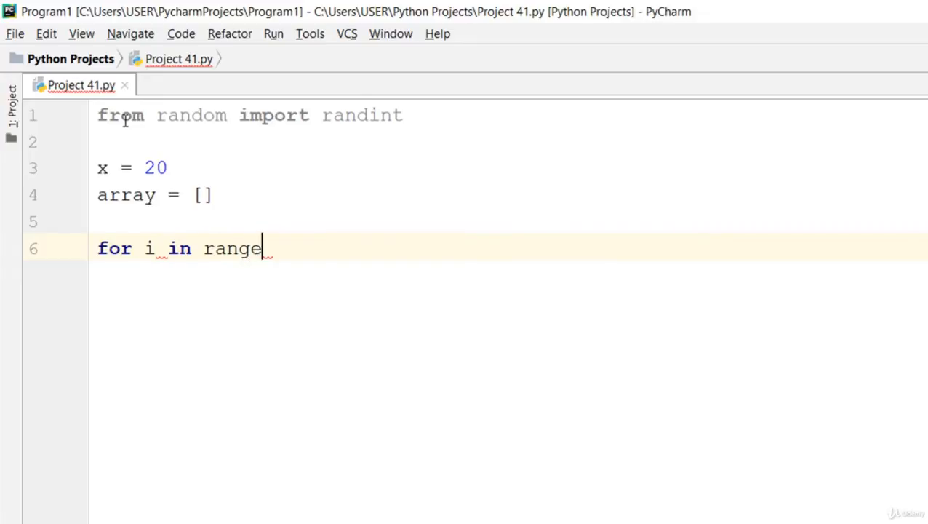
pyautogui.doubleClick(232, 247)
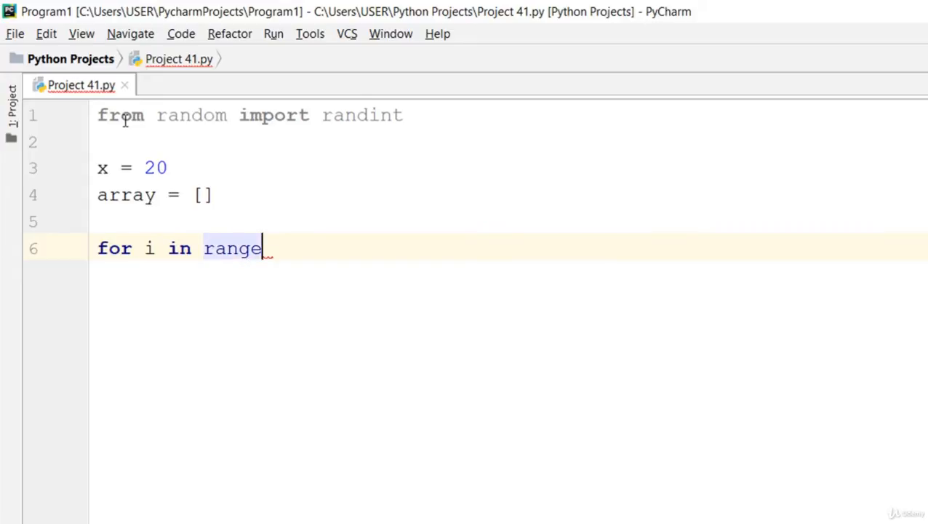
pyautogui.write('()')
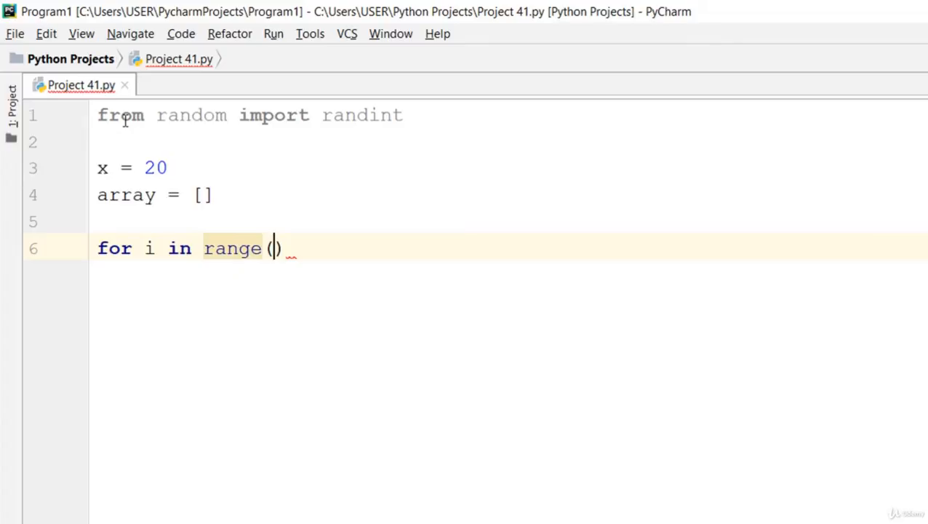
pyautogui.write('x')
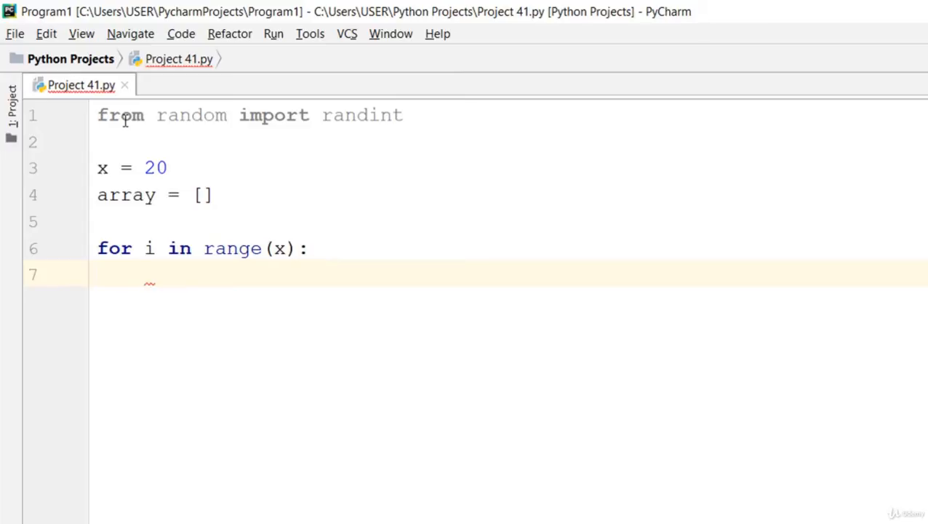
# Step: Write the loop body 'array.append(randint(1,1000))'
pyautogui.write('array')
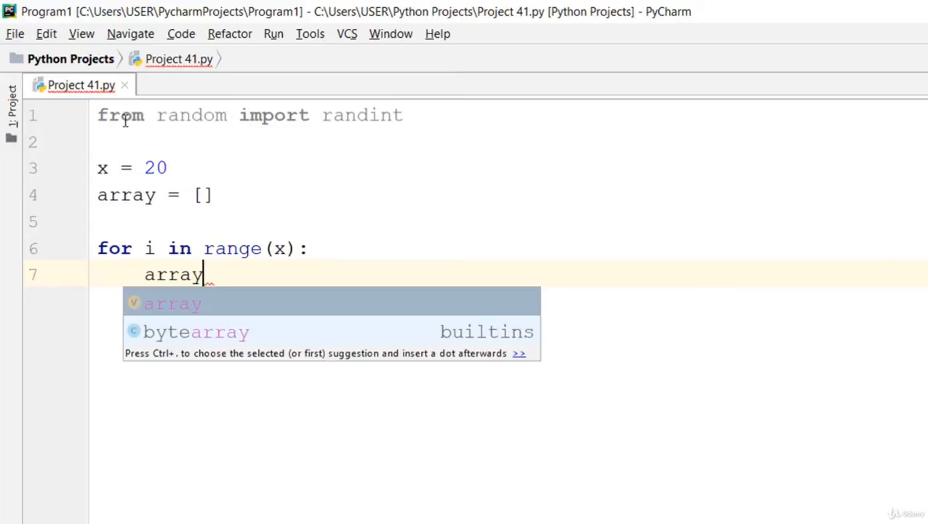
pyautogui.write('.append(')
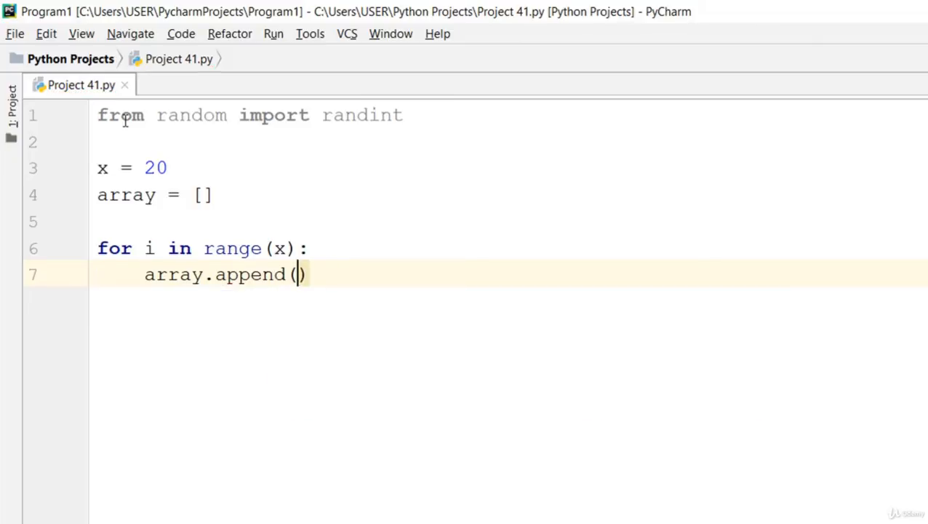
pyautogui.write('ran')
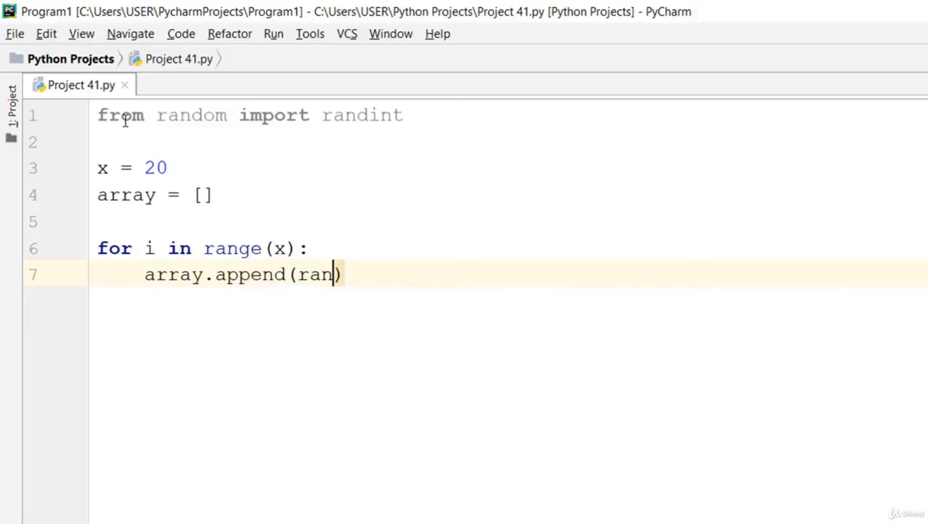
pyautogui.write('dint(')
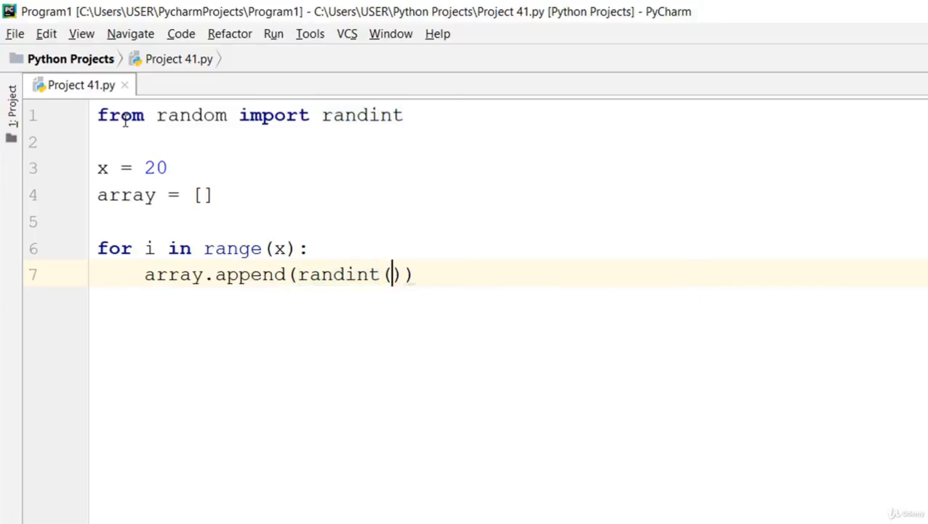
pyautogui.write('1,1')
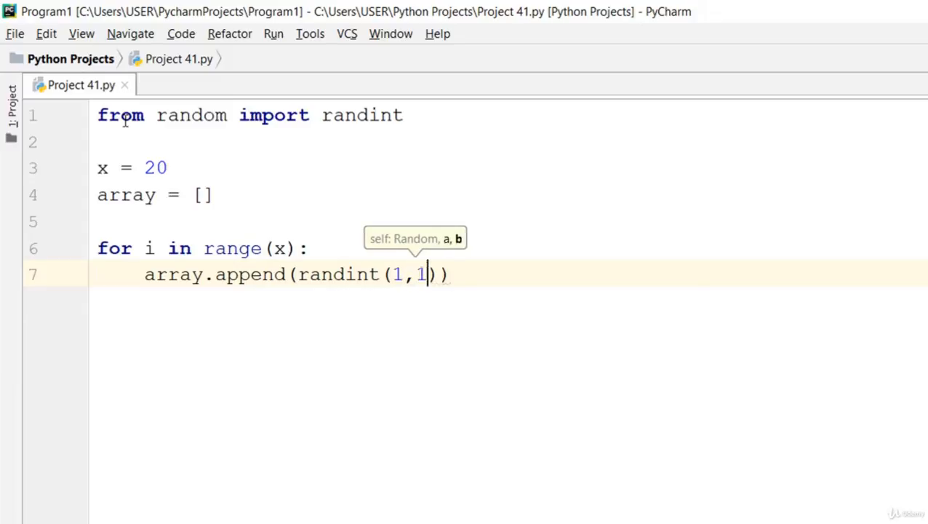
pyautogui.write('000')
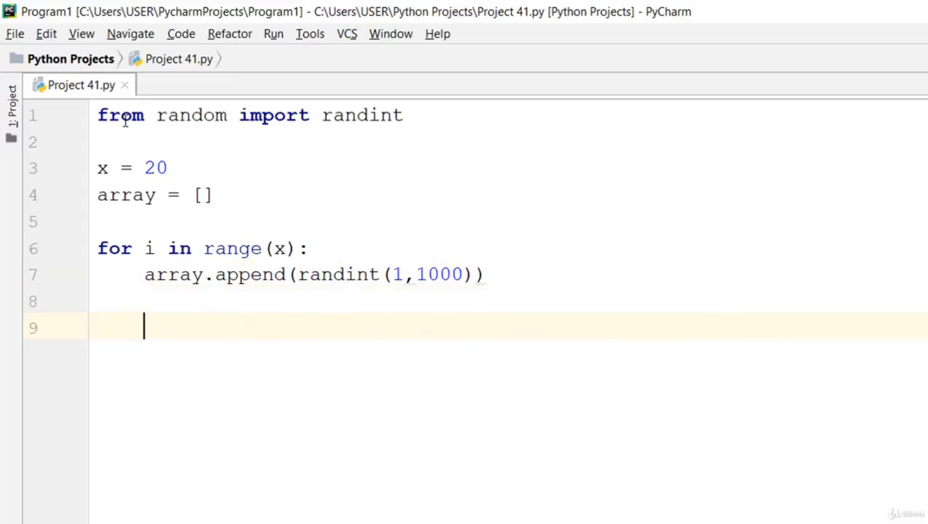
# Step: Add a second loop header 'for i in array:' outside the first loop
pyautogui.press('Backspace')
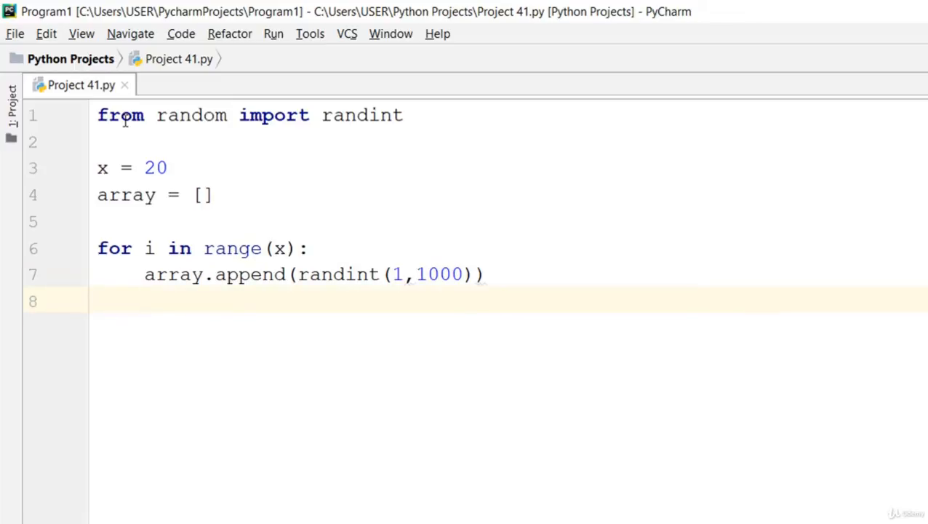
pyautogui.write('for')
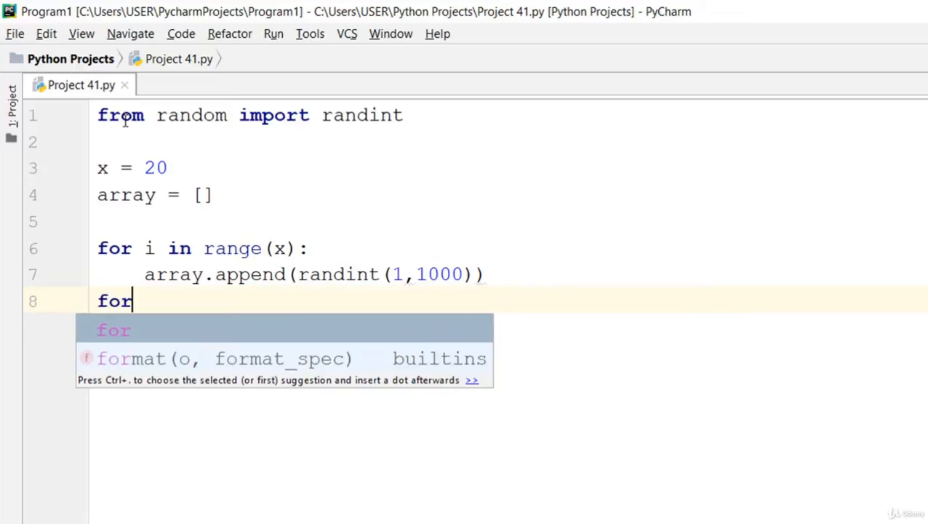
pyautogui.write('i in')
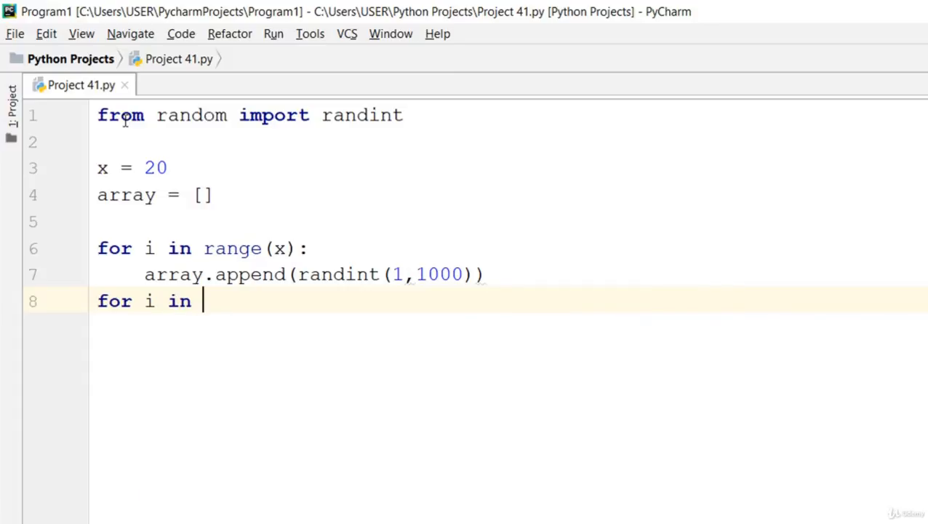
pyautogui.write('ran')
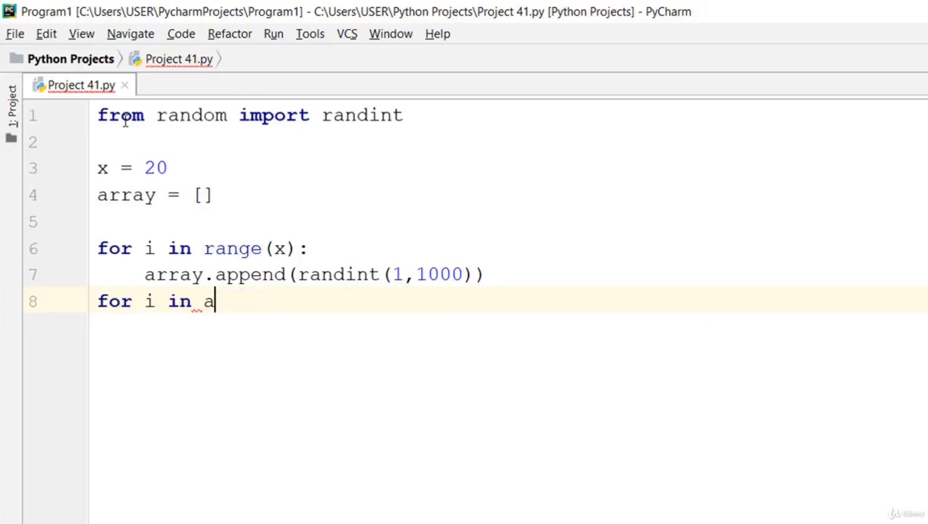
pyautogui.write('rray')
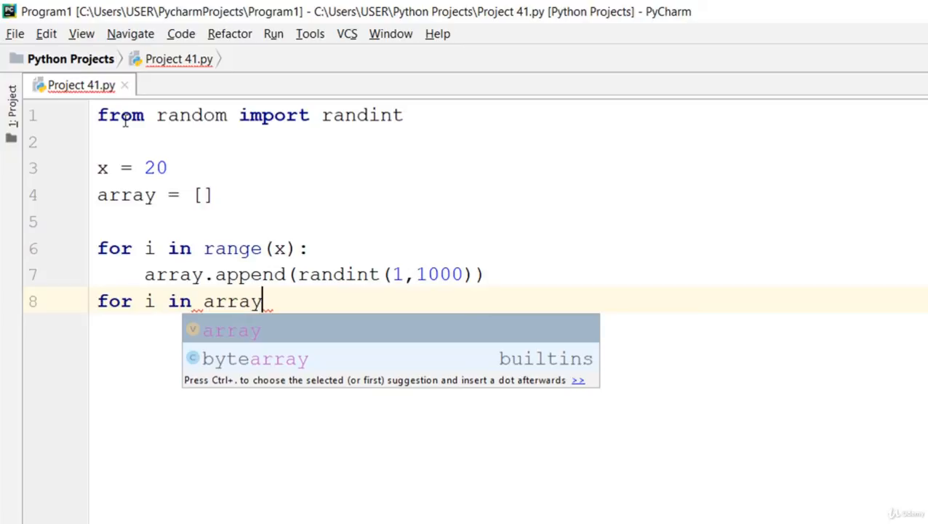
pyautogui.write(':')
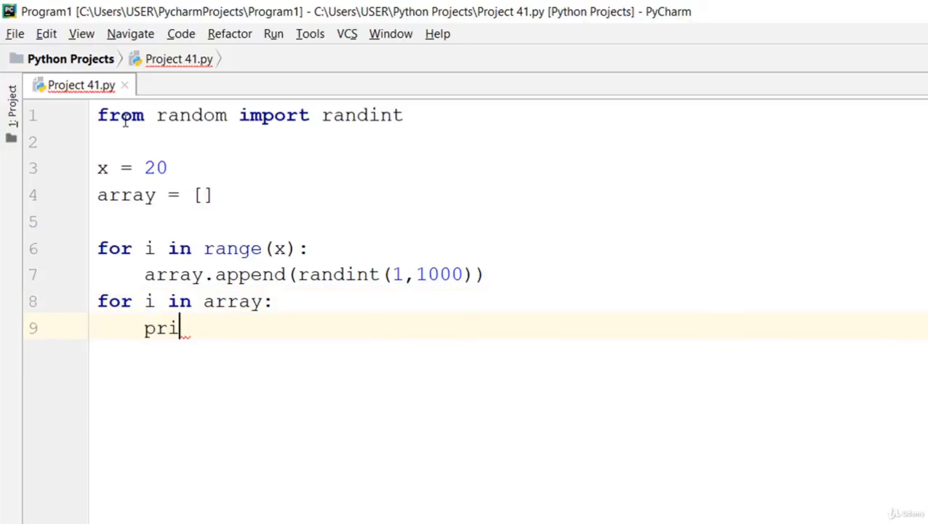
# Step: Print each element with print(i,end=' ') and start a final print() call
pyautogui.write('nt ()')
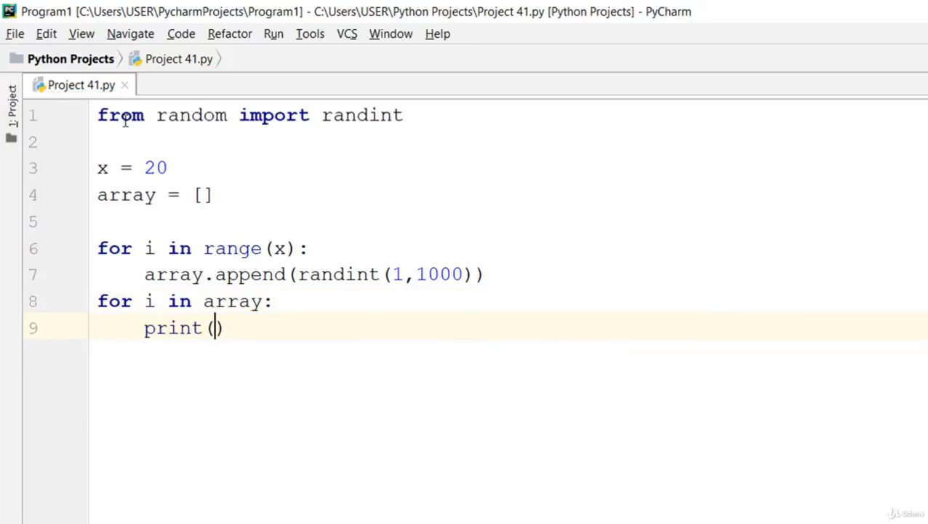
pyautogui.write('i')
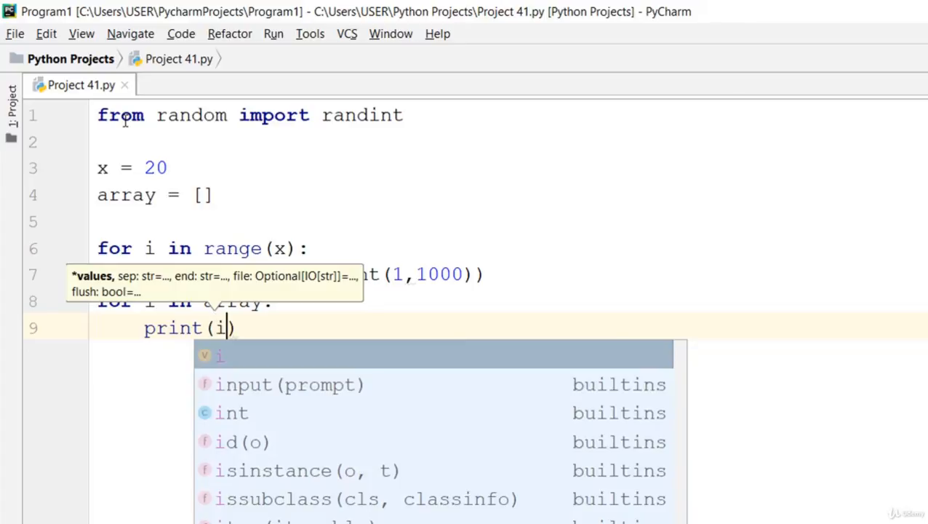
pyautogui.write(',end=')
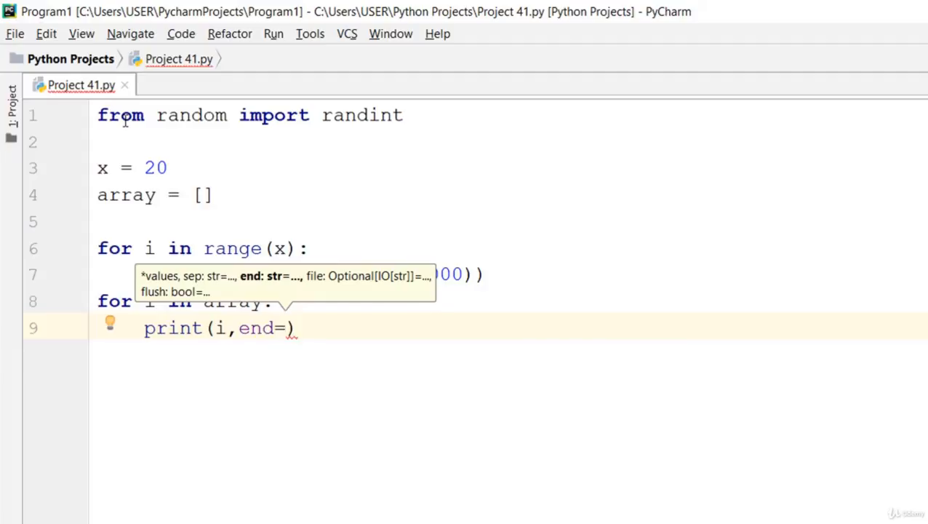
pyautogui.write("' '")
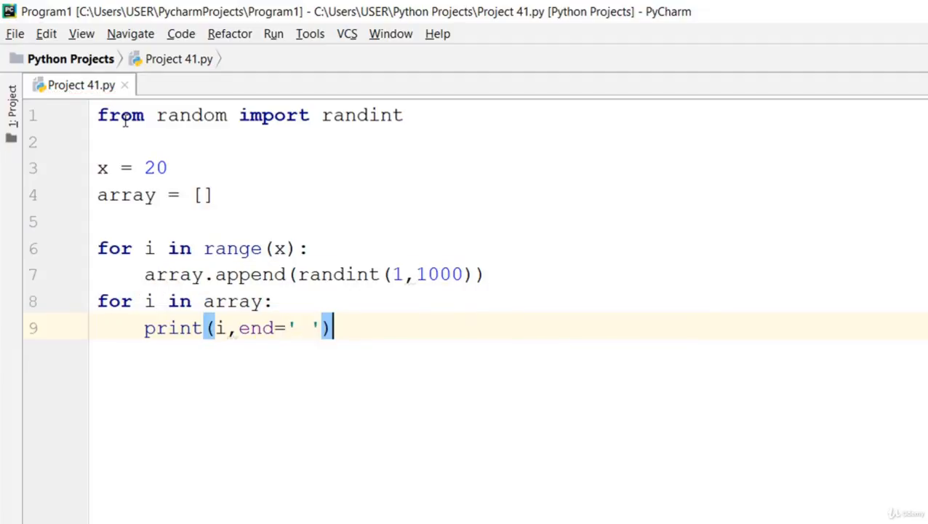
pyautogui.write('prin')
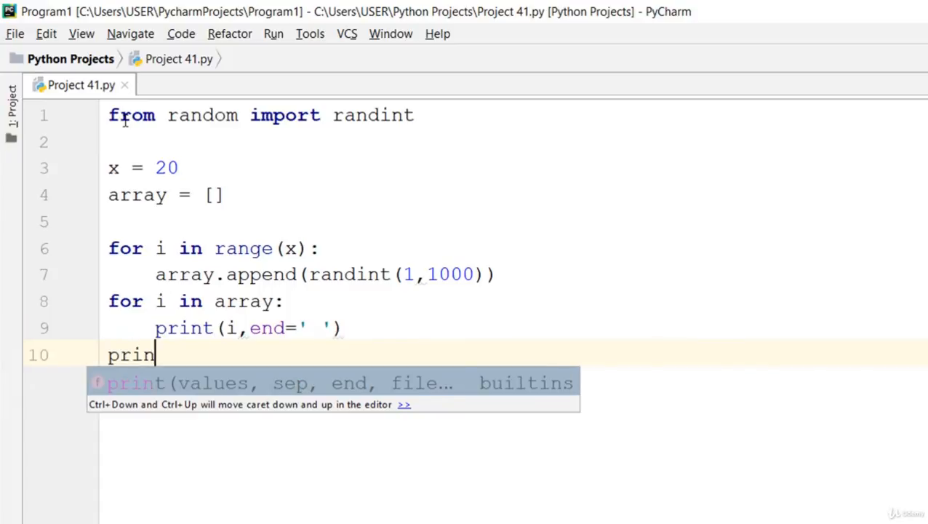
pyautogui.press('Tab')
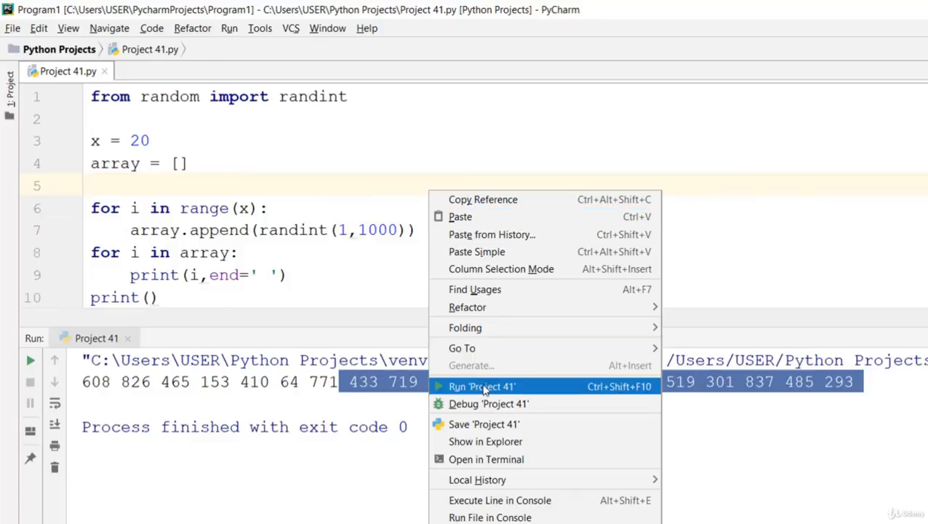
# Step: Run 'Project 41' to print 20 random numbers, then select randint's upper bound
pyautogui.click(481, 387)
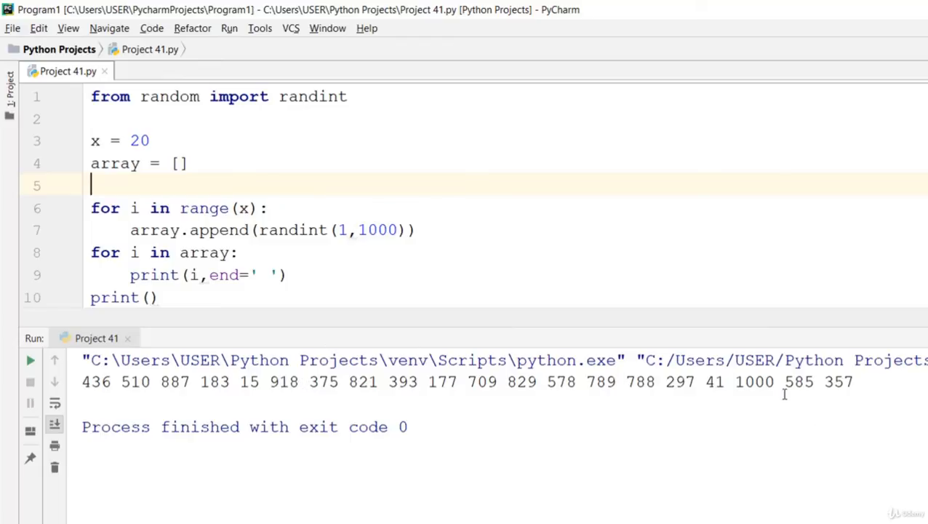
pyautogui.doubleClick(755, 382)
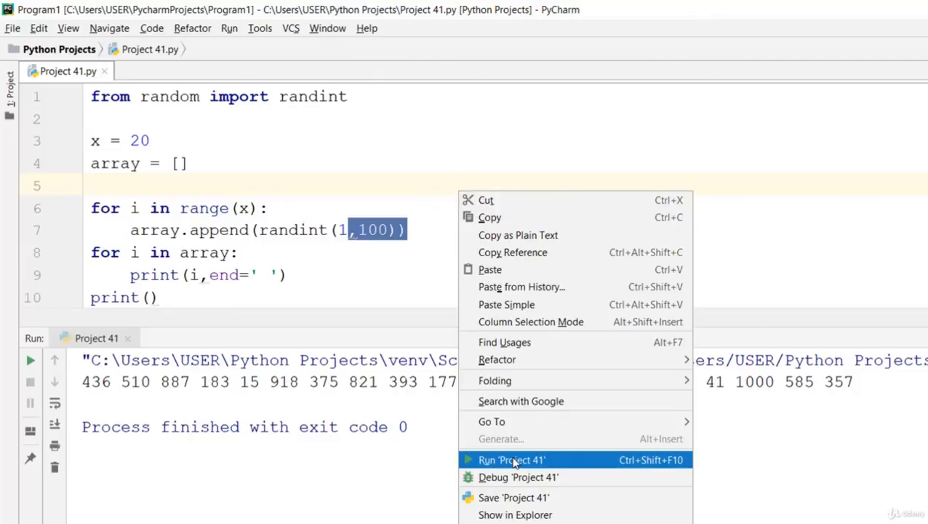
# Step: Rerun with the smaller randint range and select the upper limit again for editing
pyautogui.click(512, 460)
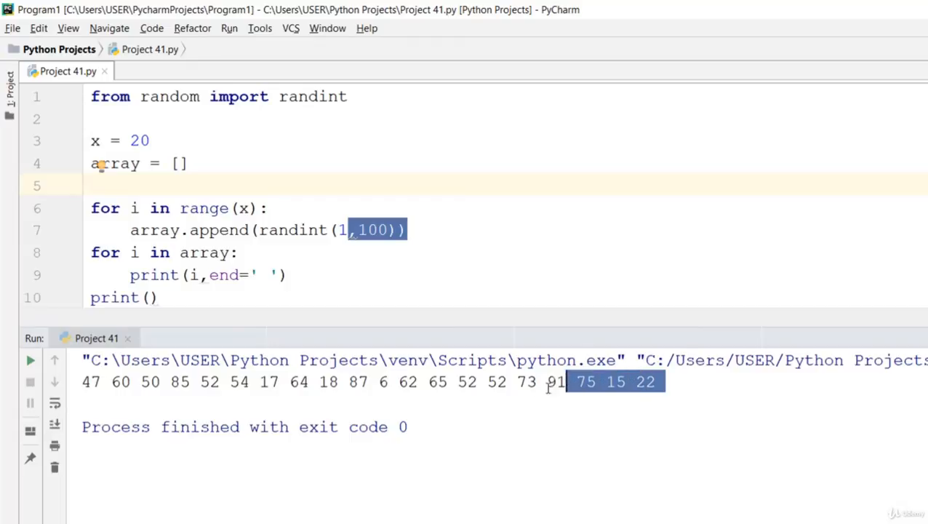
pyautogui.moveTo(564, 381); pyautogui.dragTo(367, 381)
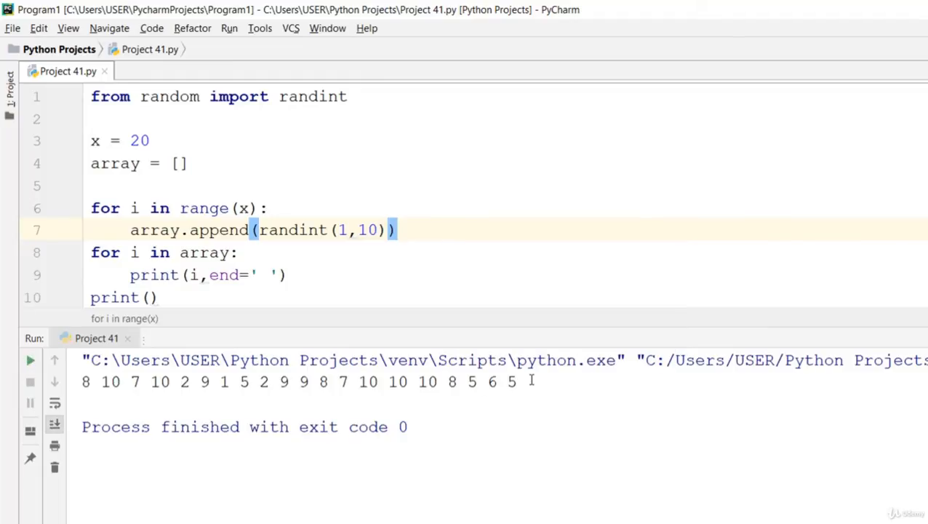
pyautogui.moveTo(582, 367)
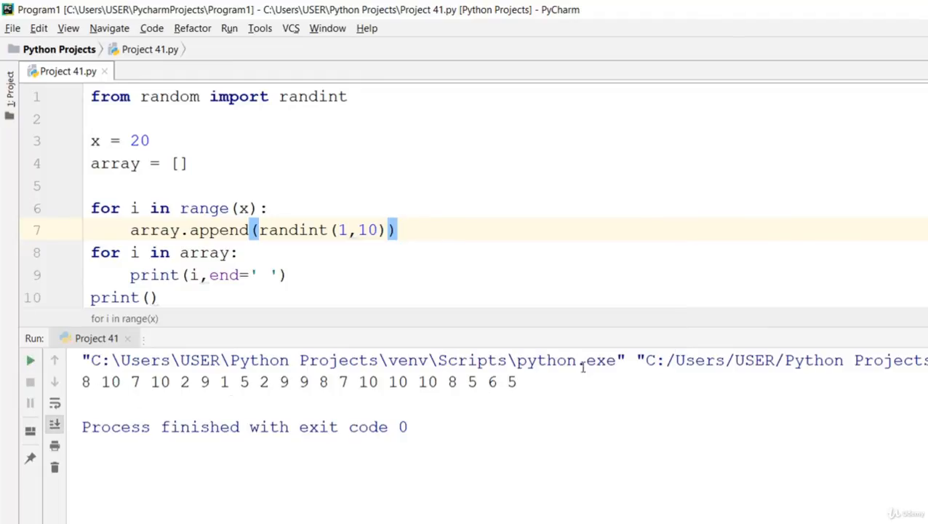
pyautogui.moveTo(506, 390)
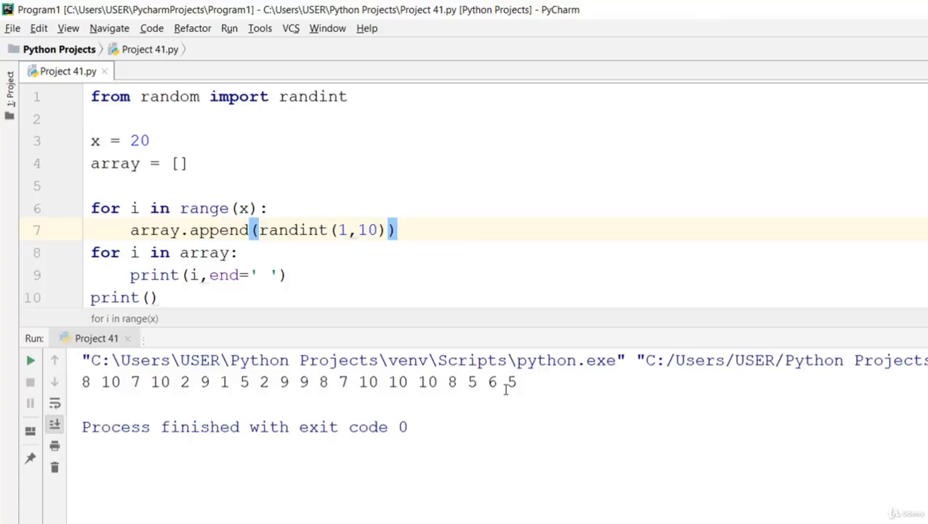